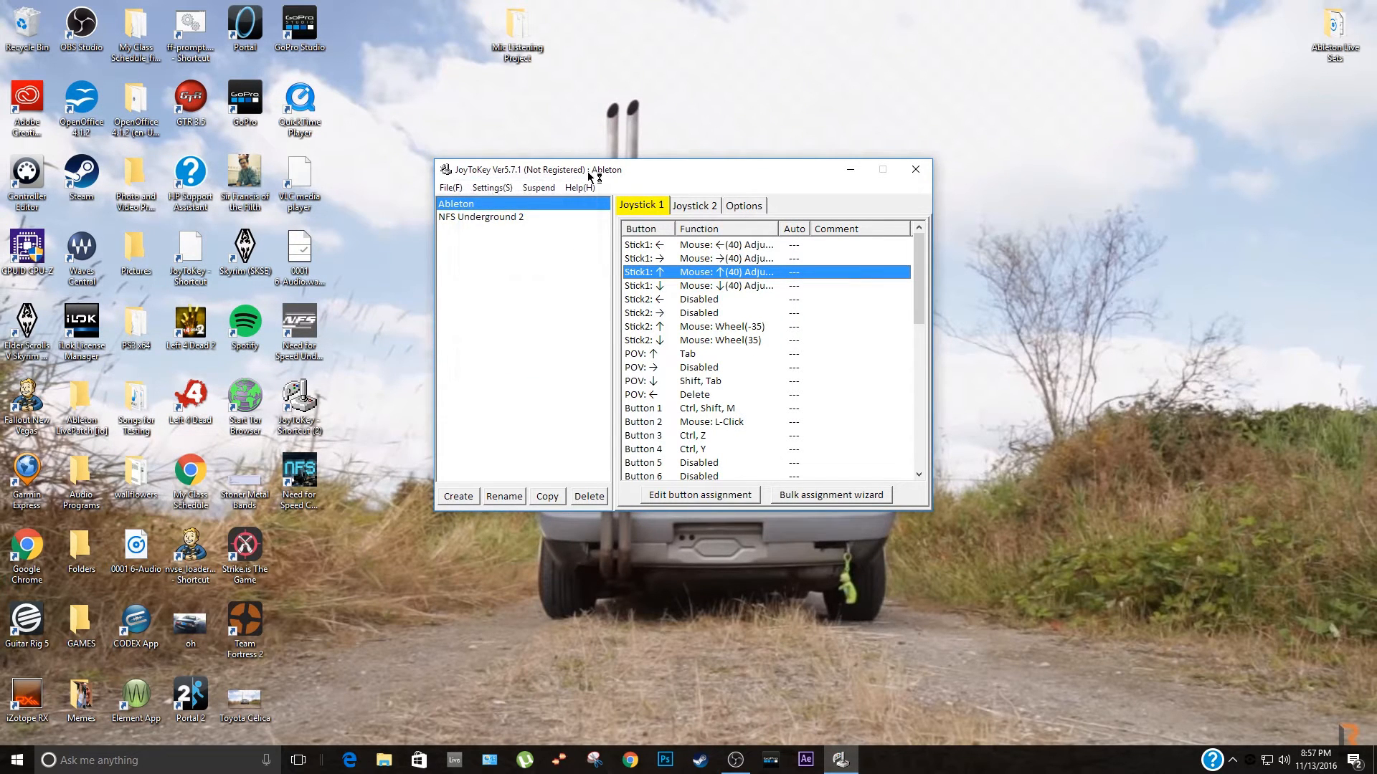
mouse_move(603, 185)
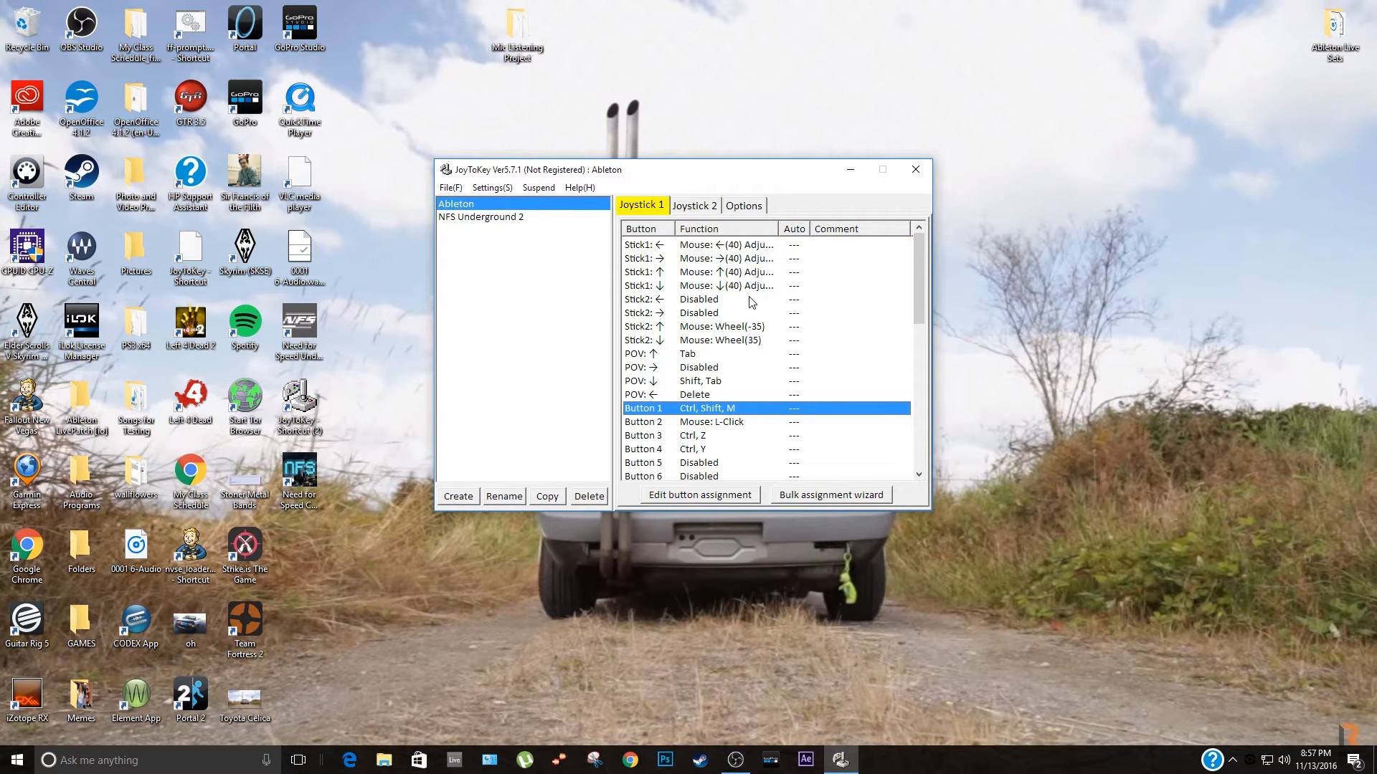
mouse_move(770, 306)
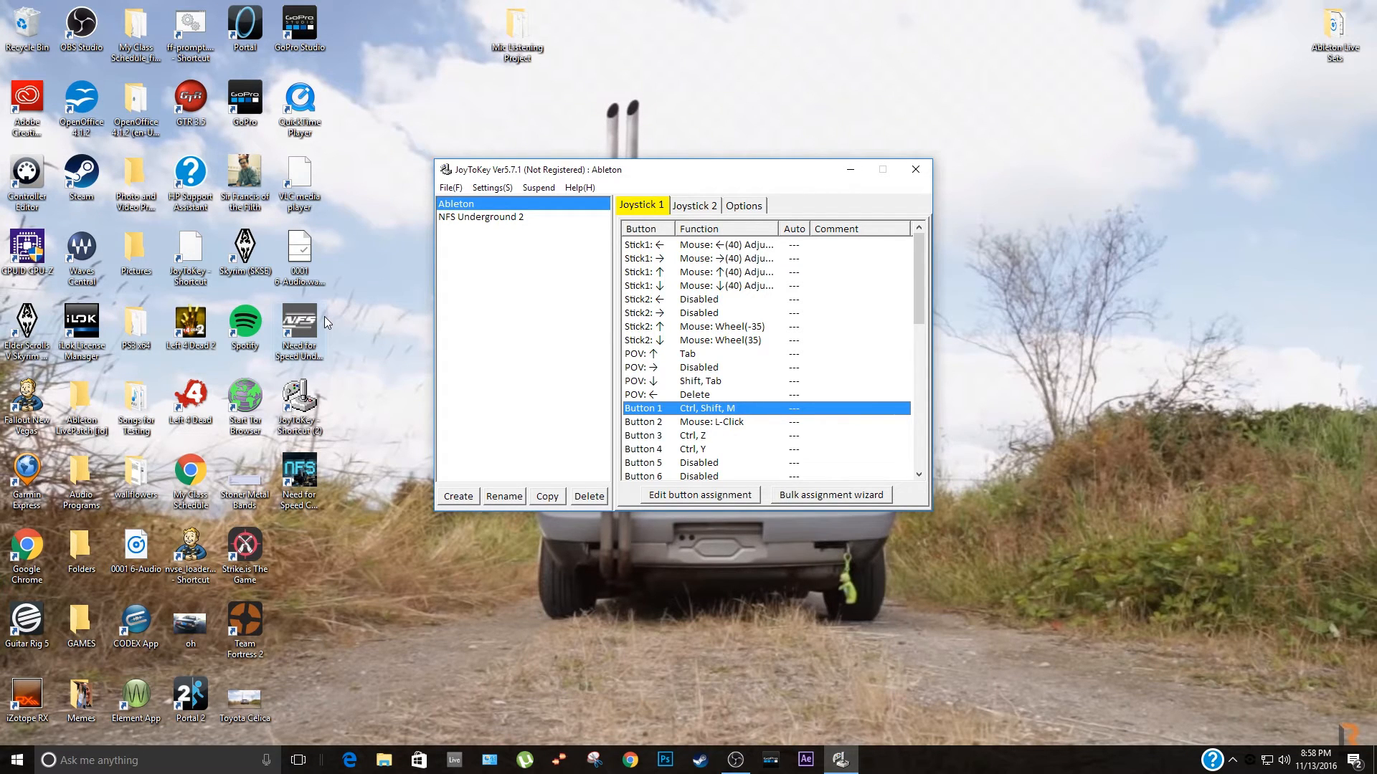
mouse_move(492, 109)
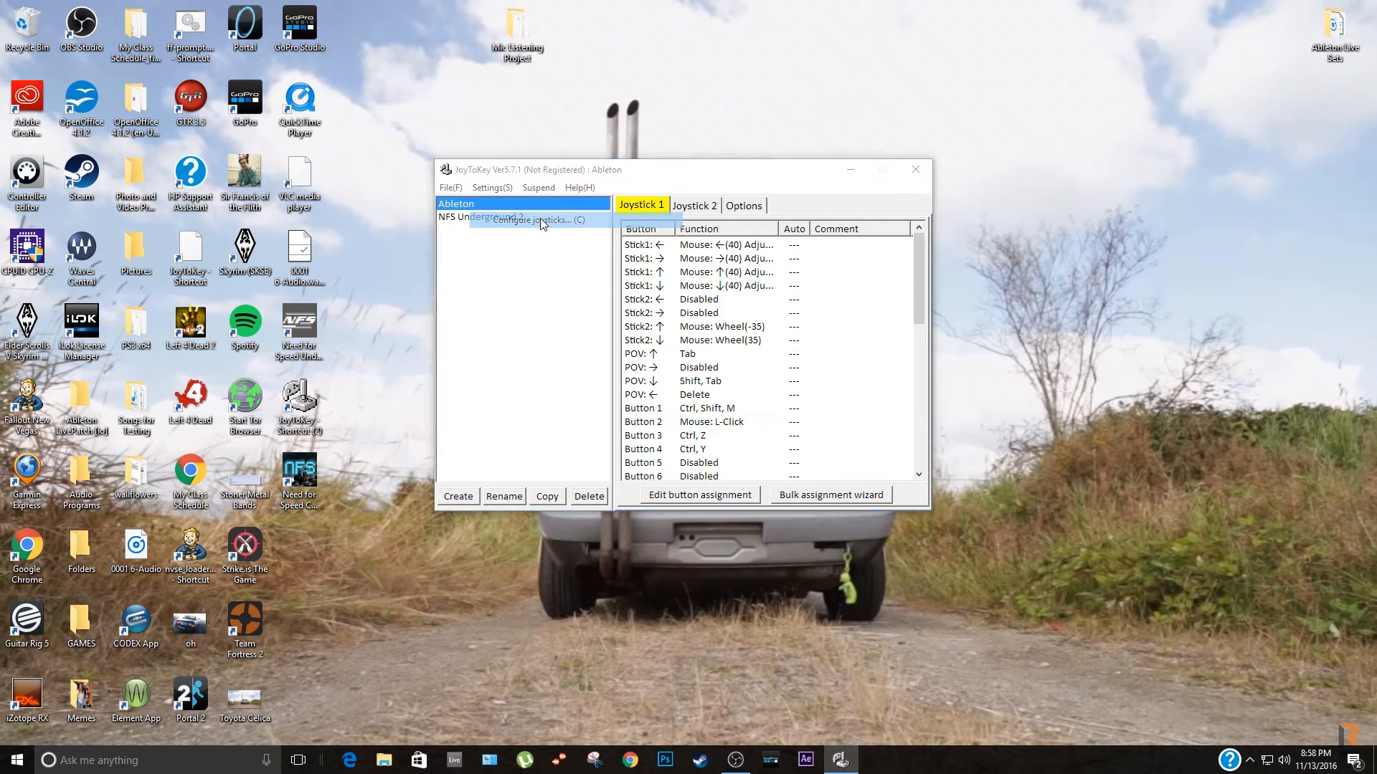
left_click(541, 219)
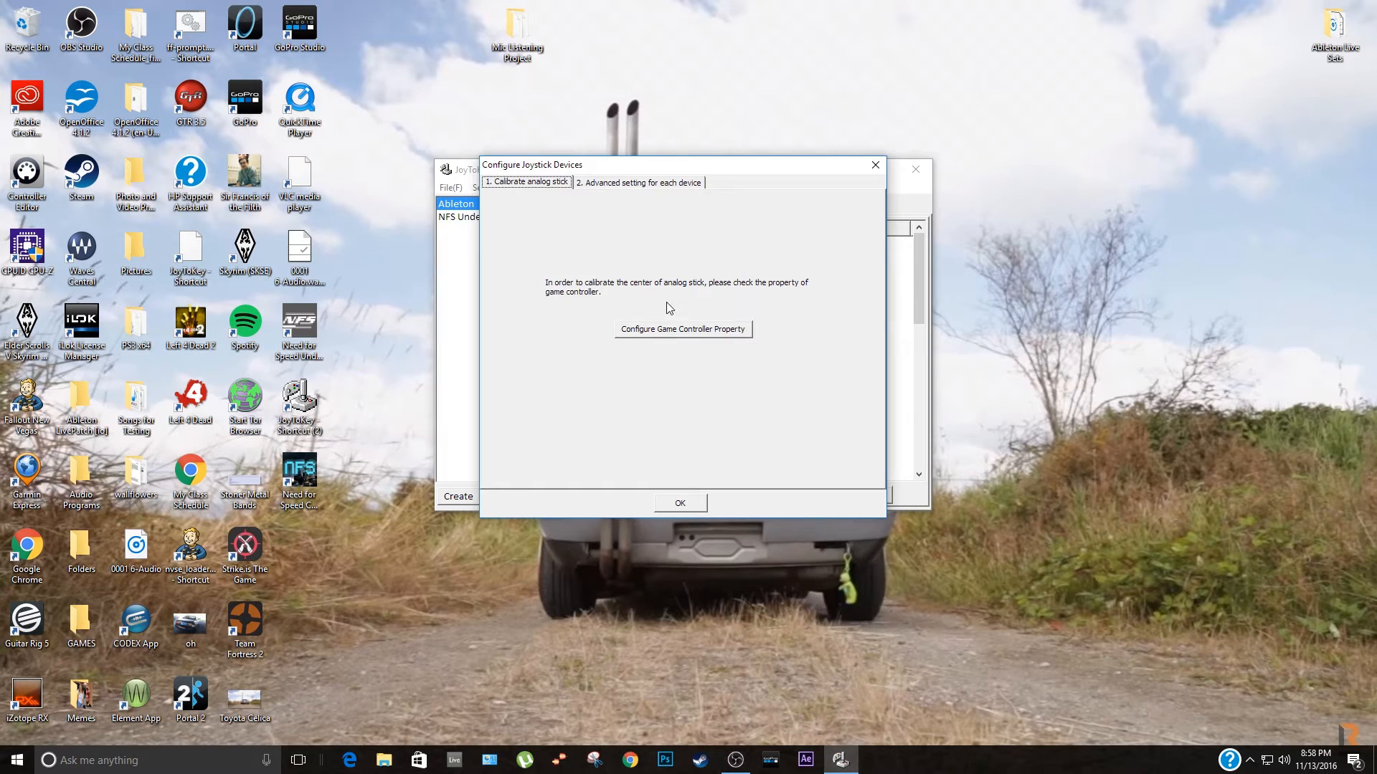
mouse_move(401, 388)
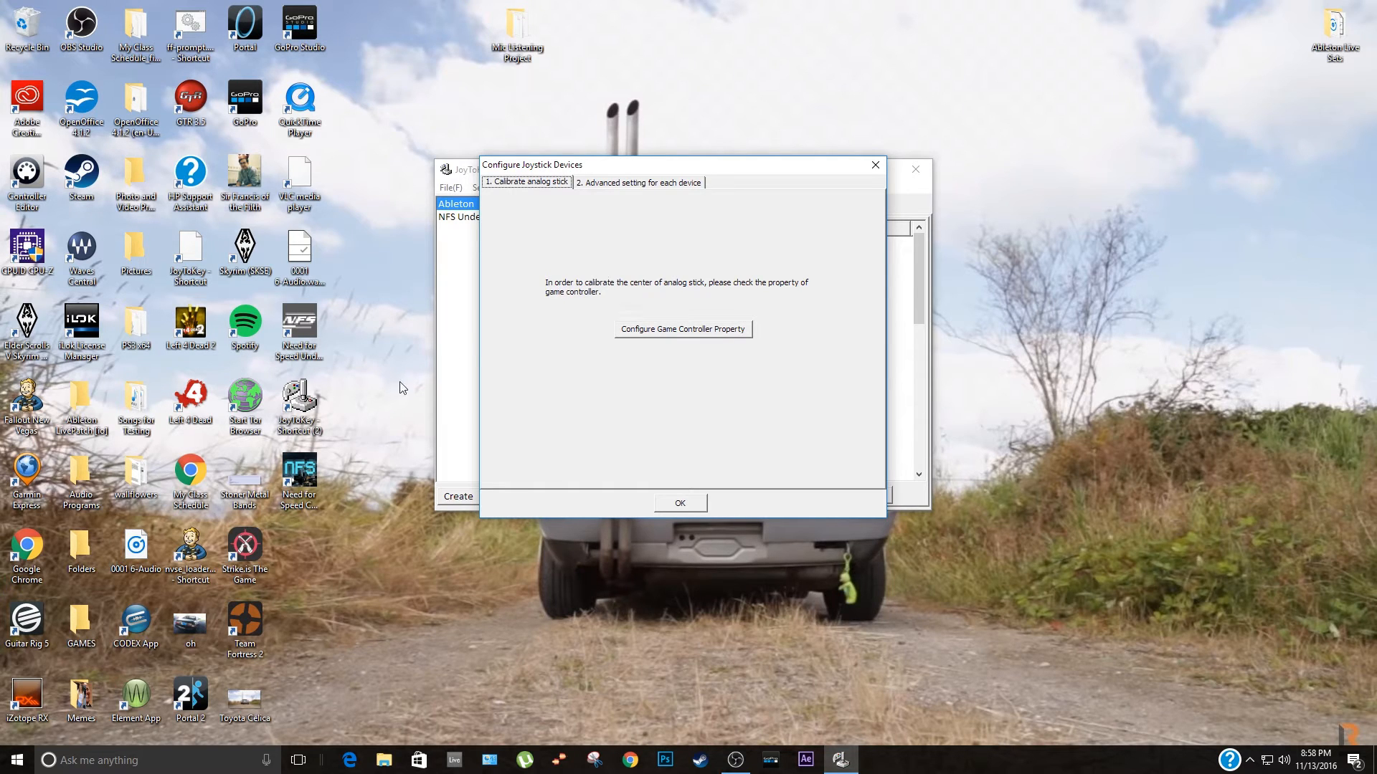
mouse_move(338, 499)
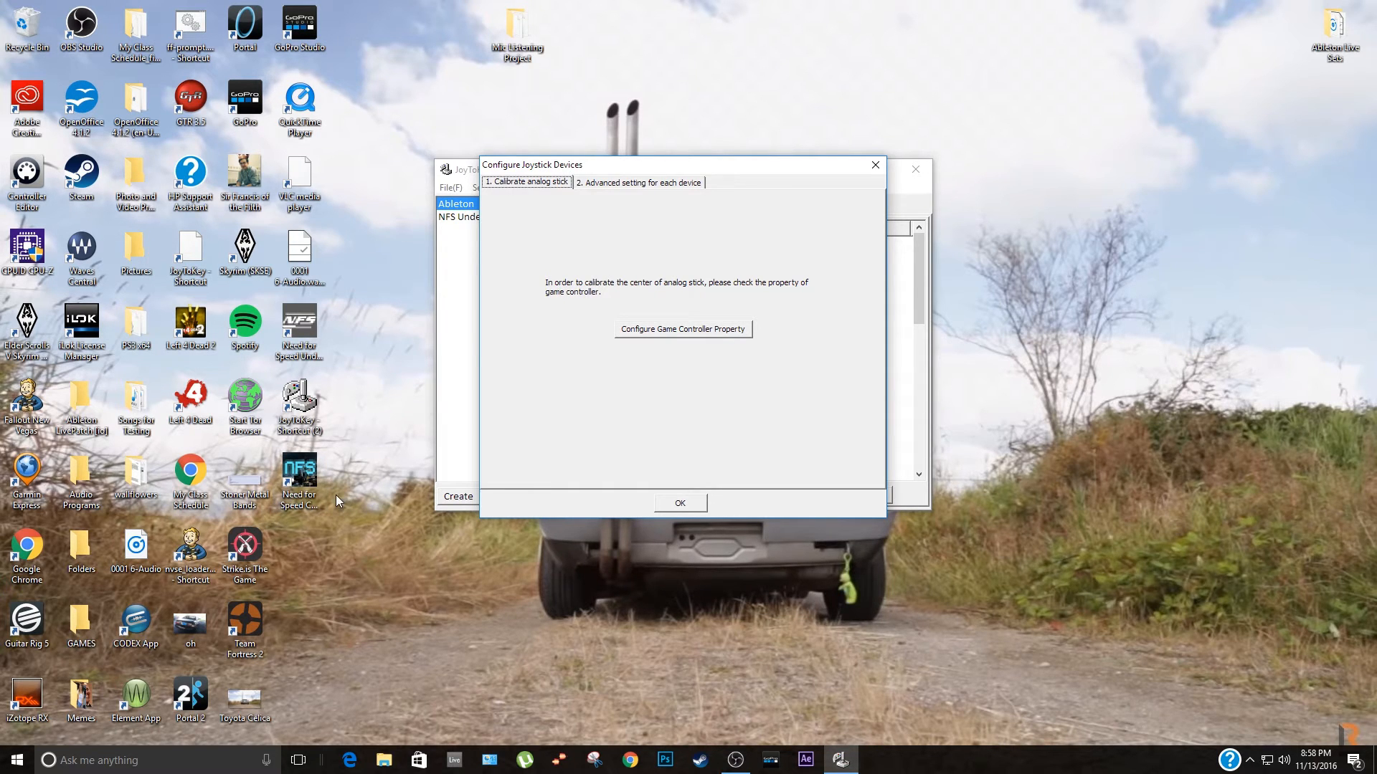
mouse_move(324, 503)
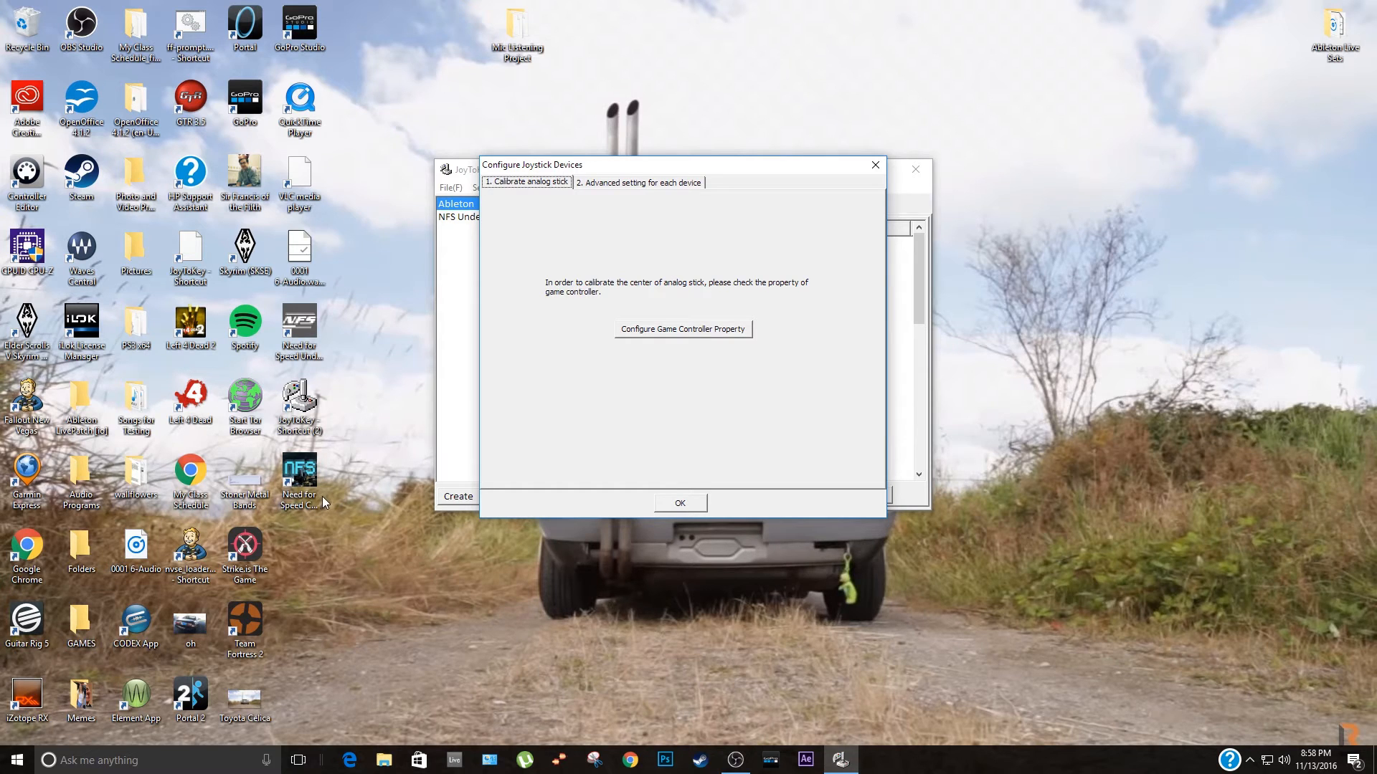
mouse_move(383, 437)
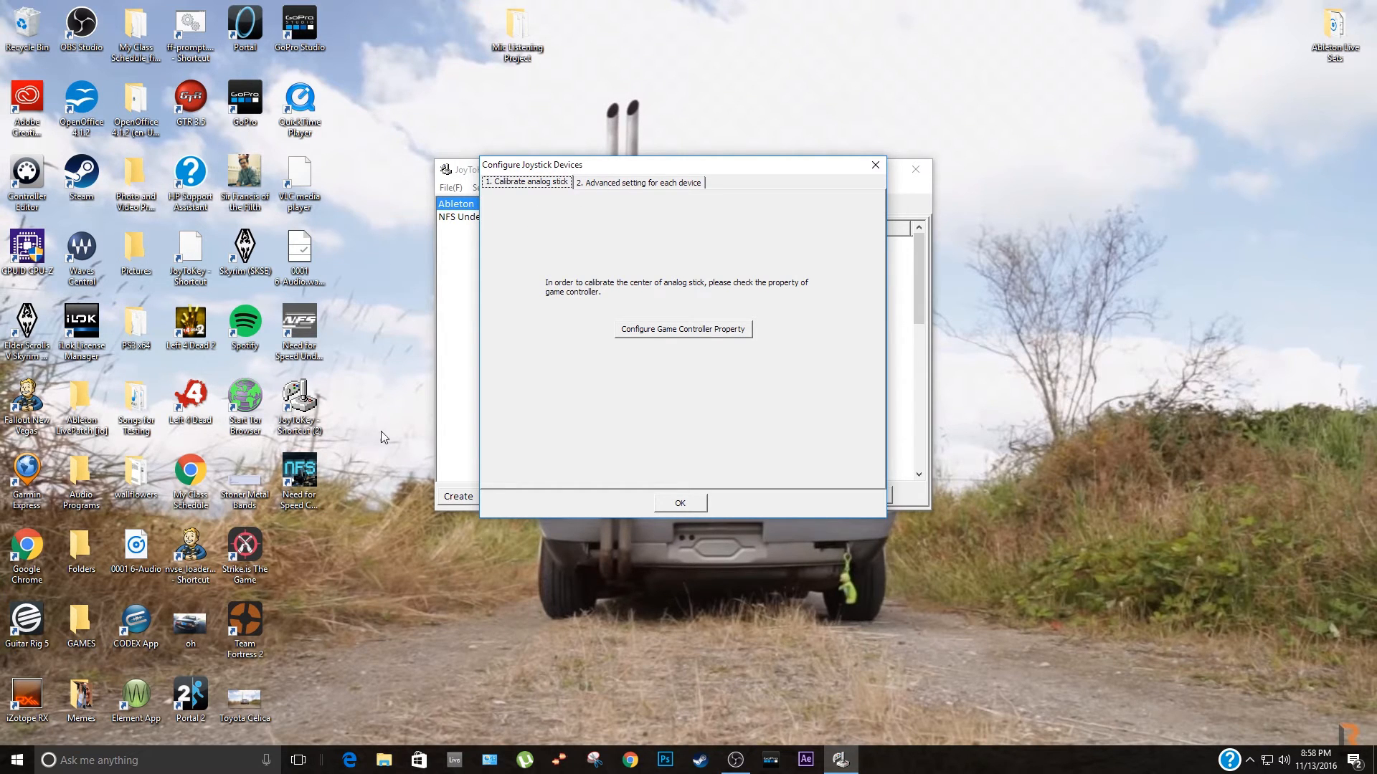
left_click(680, 503)
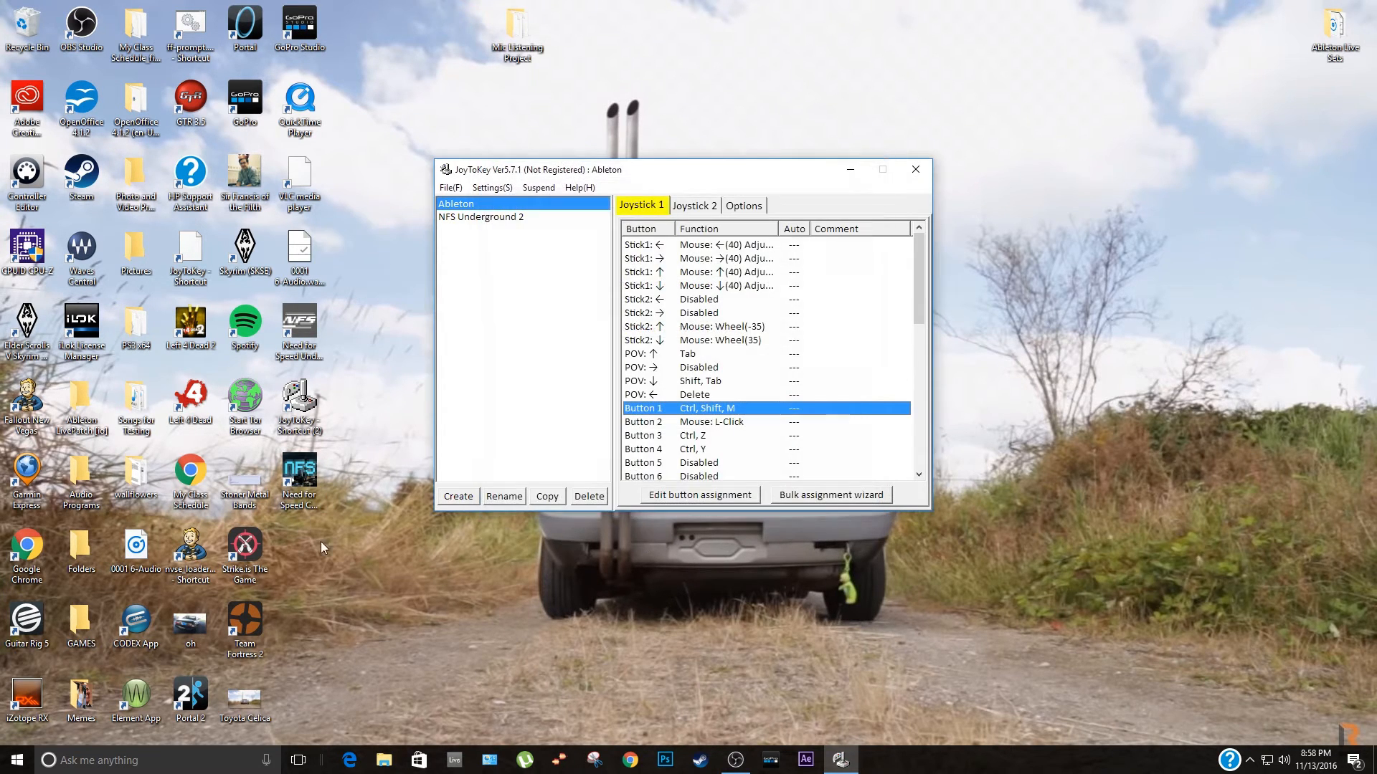
mouse_move(347, 479)
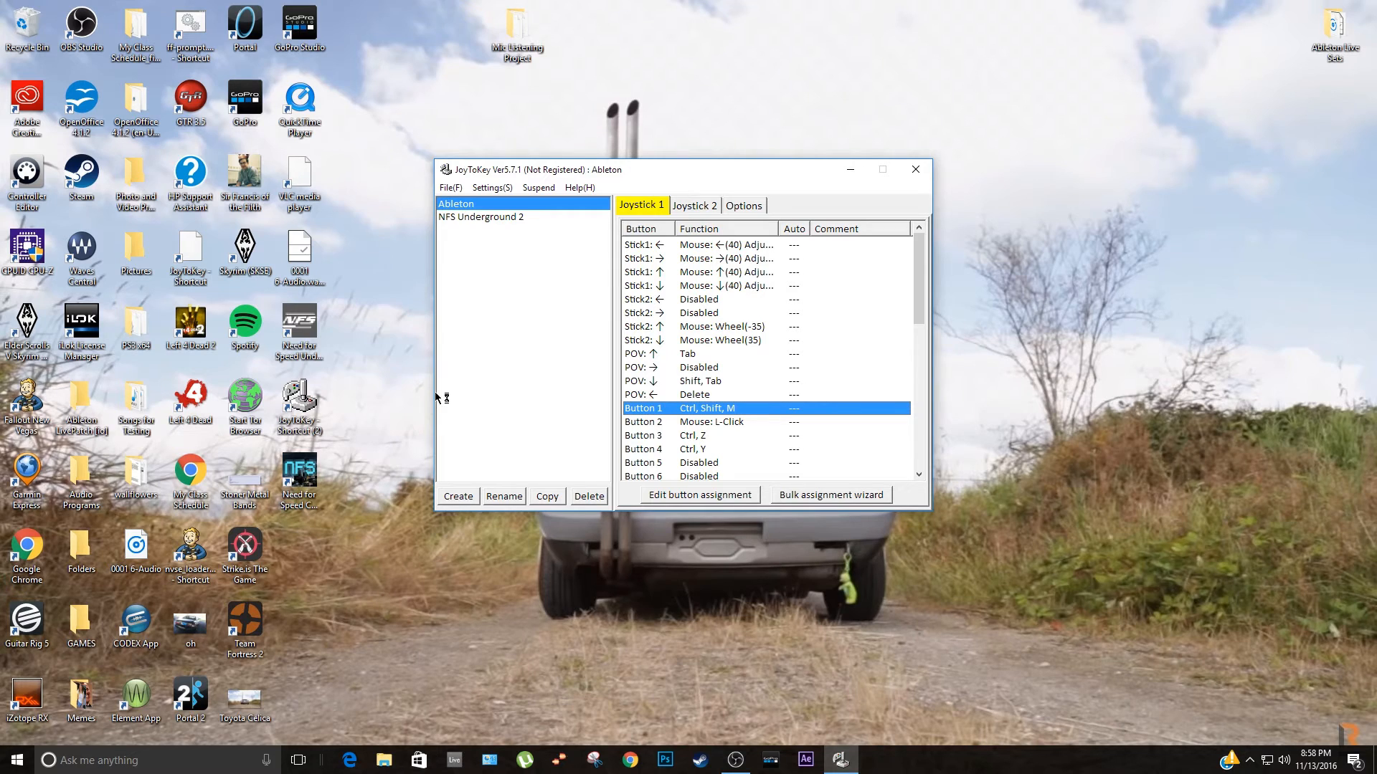
mouse_move(436, 398)
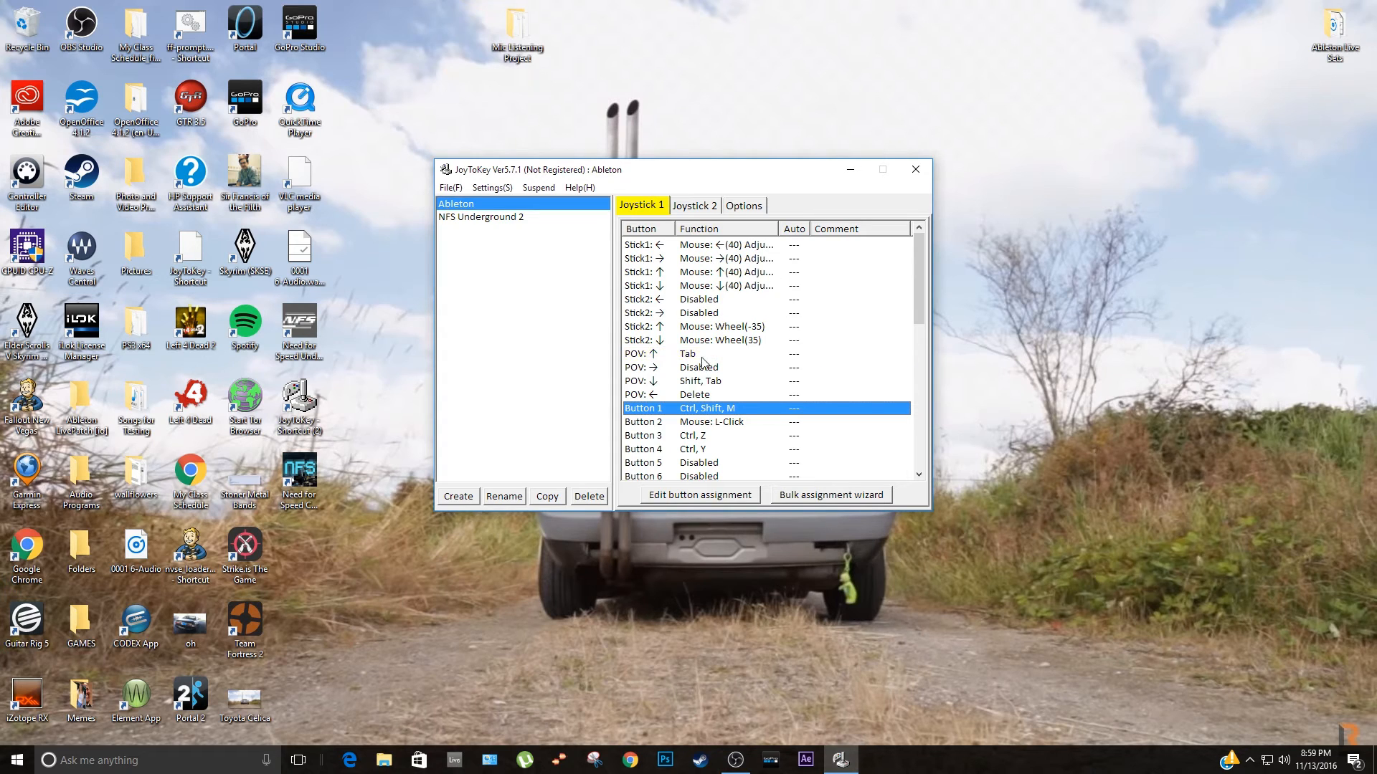
left_click(687, 352)
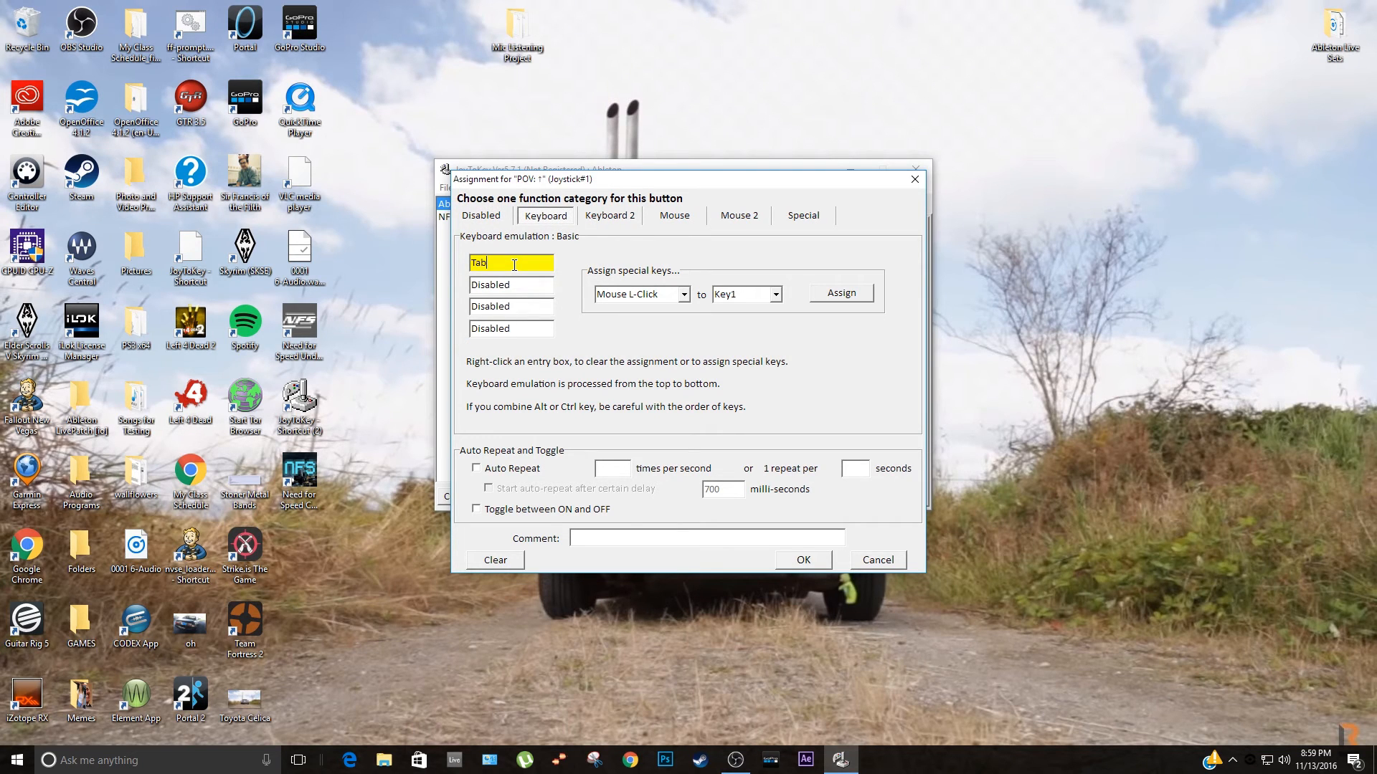
left_click(803, 559)
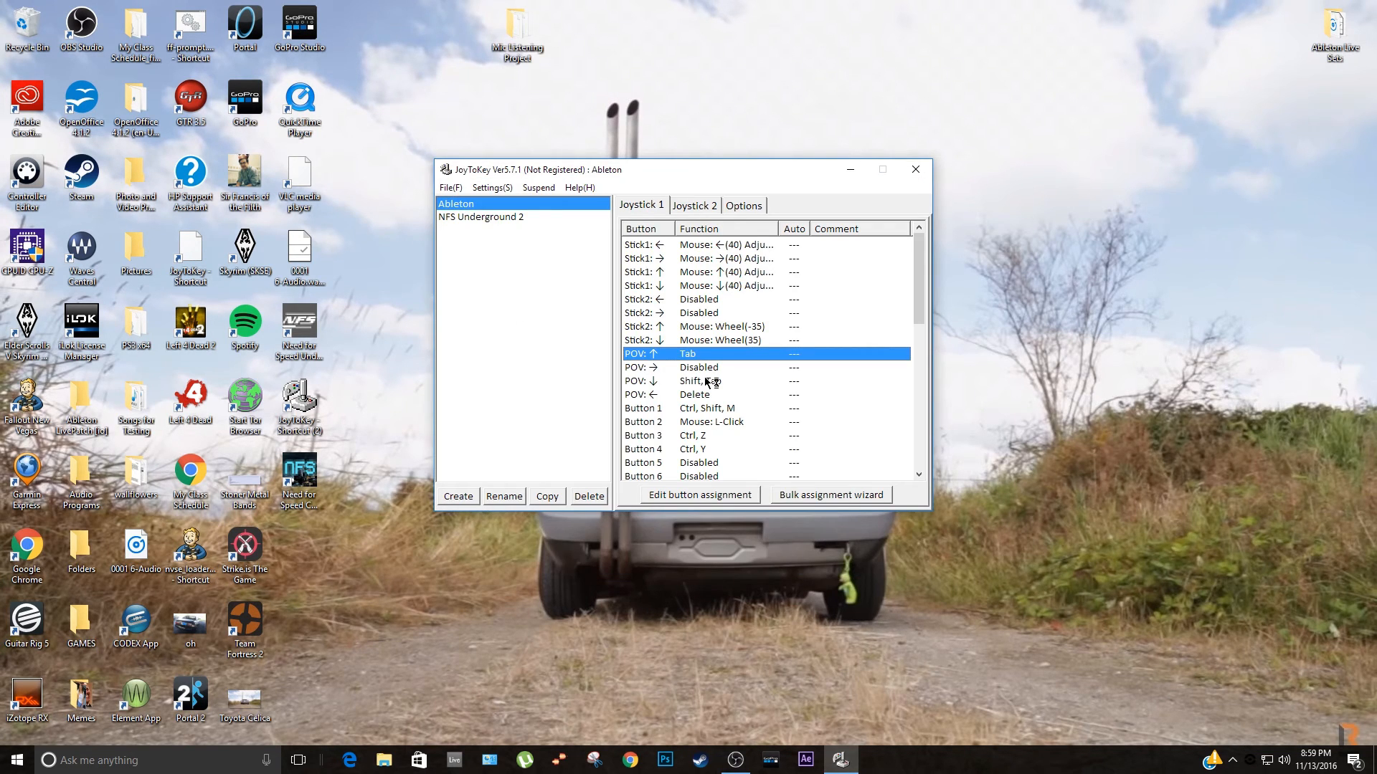
scroll("down", 3)
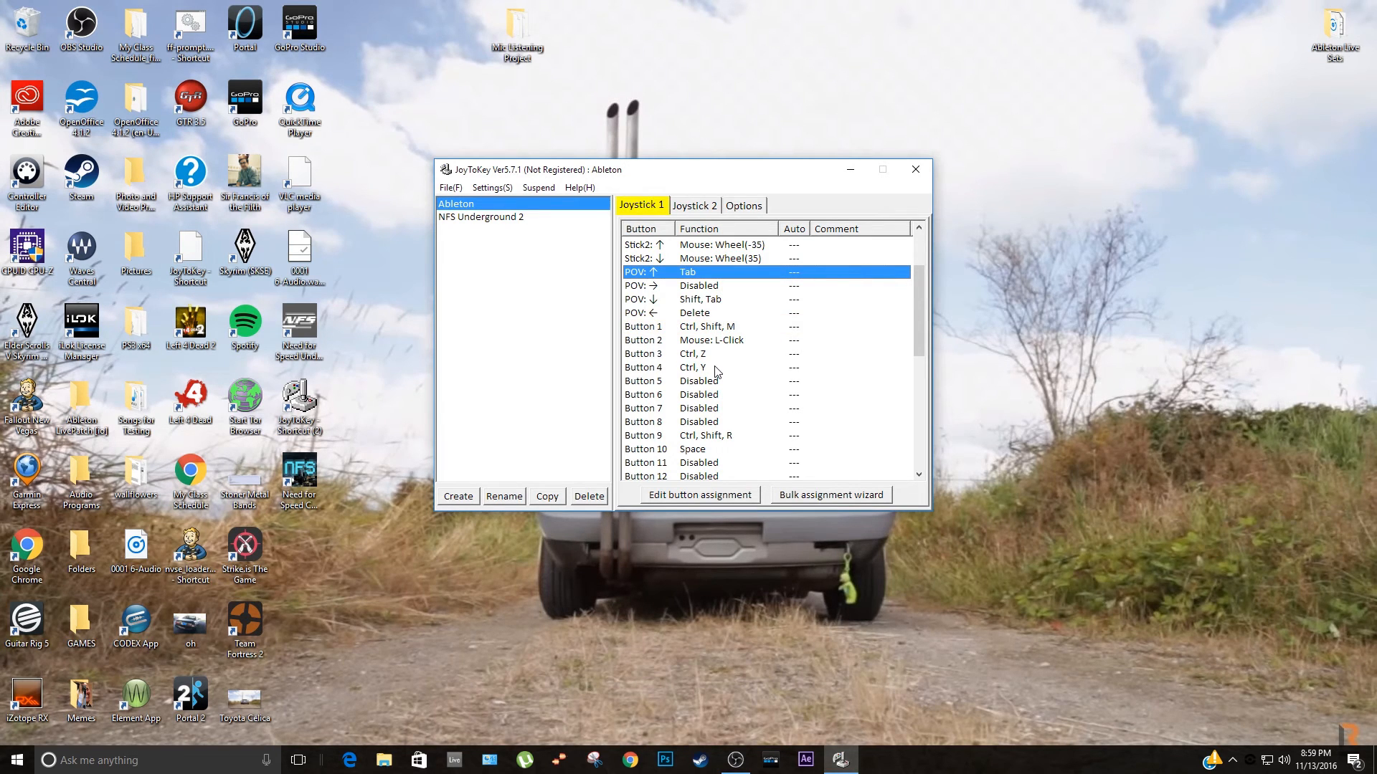
double_click(671, 327)
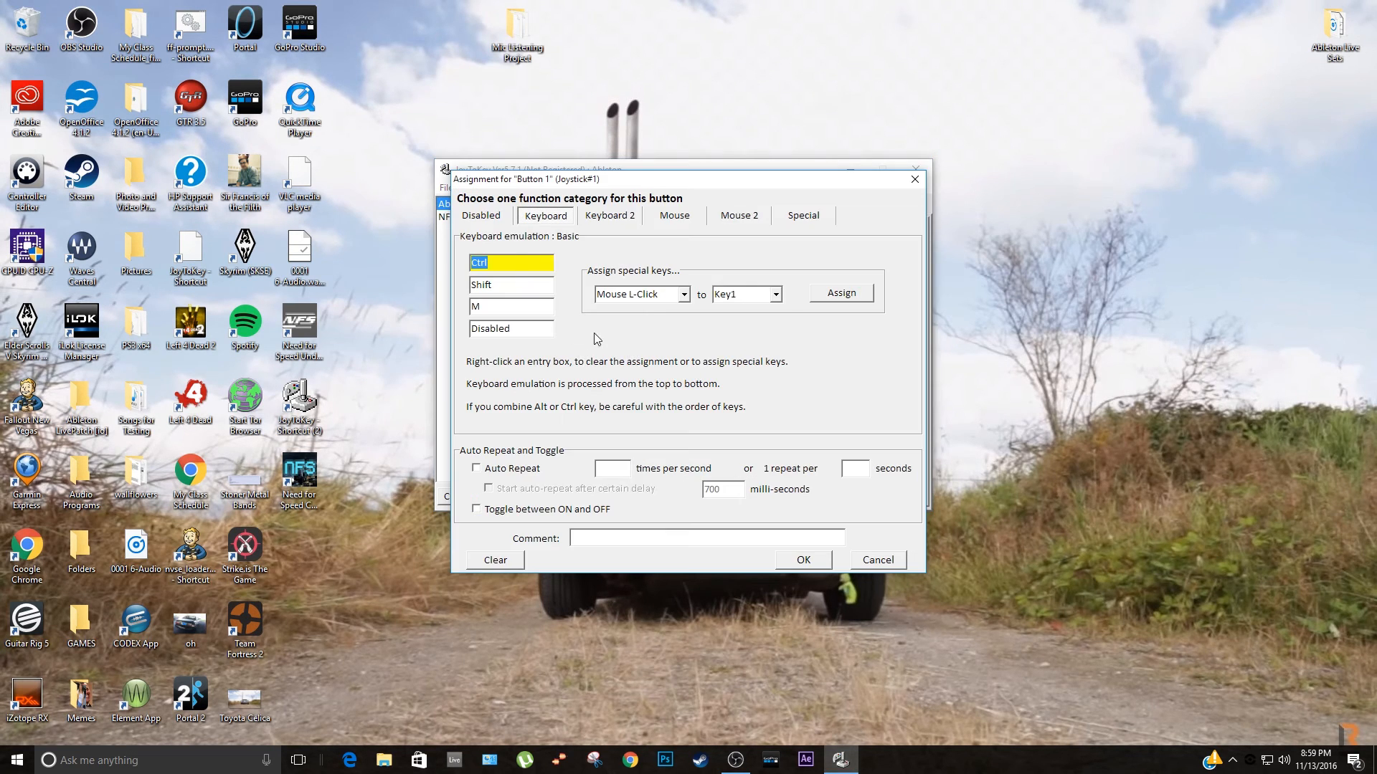
left_click(511, 305)
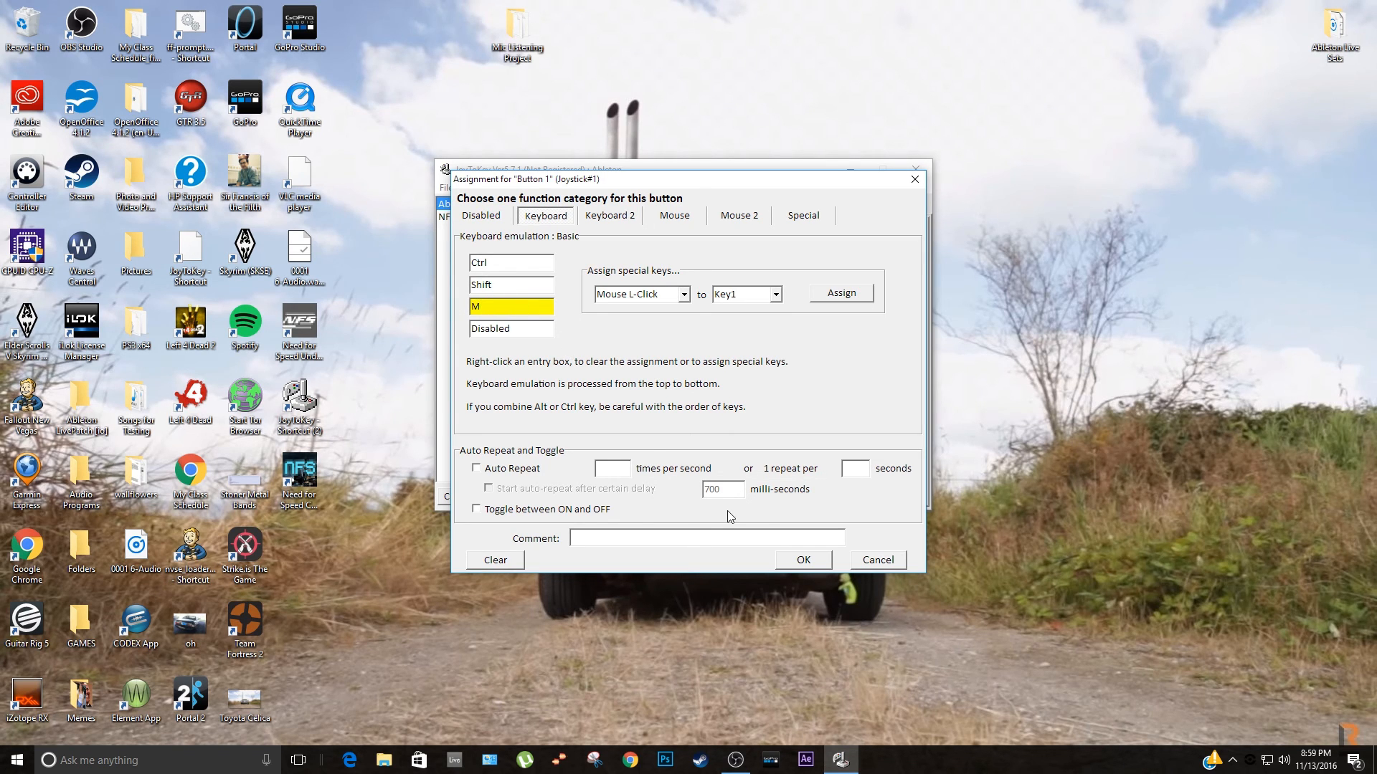
left_click(804, 559)
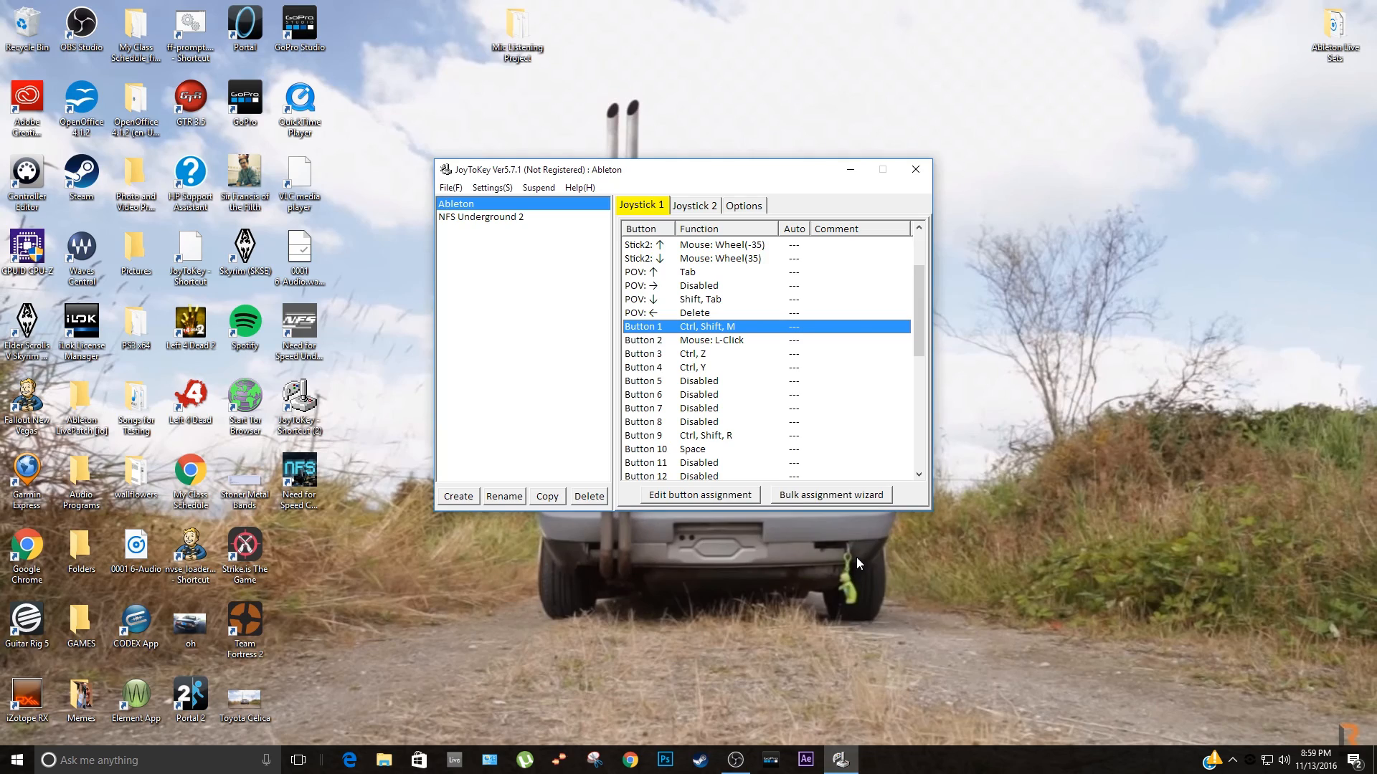